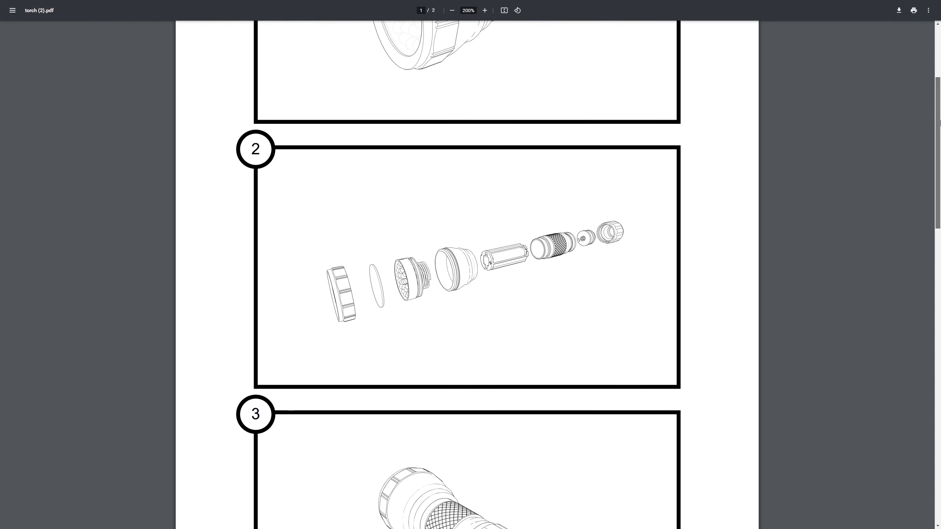
Review the torch project's details and publishing options, then launch it in the designer.
scroll(down, 3)
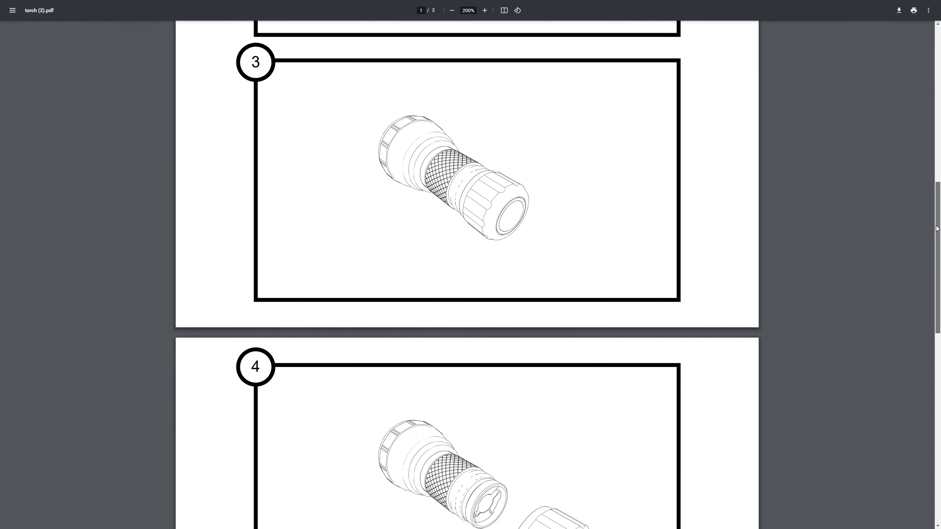
scroll(down, 3)
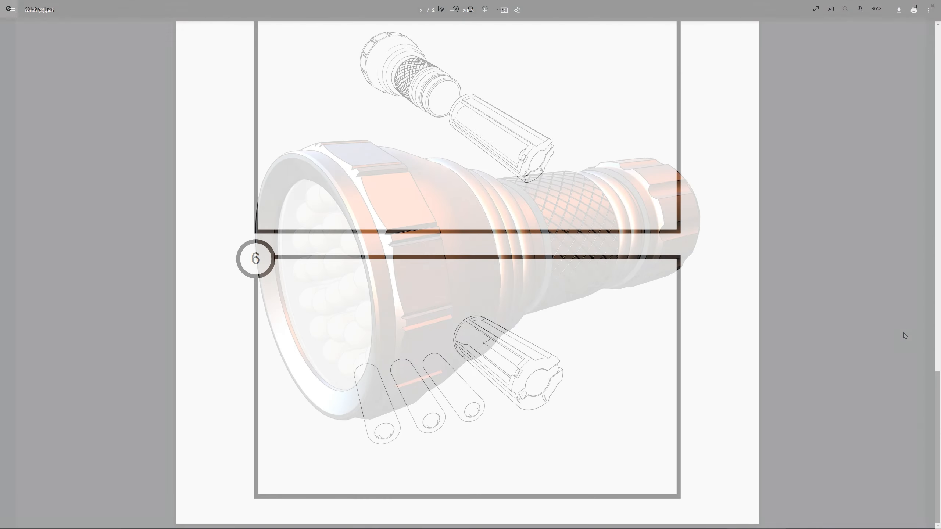
click(933, 273)
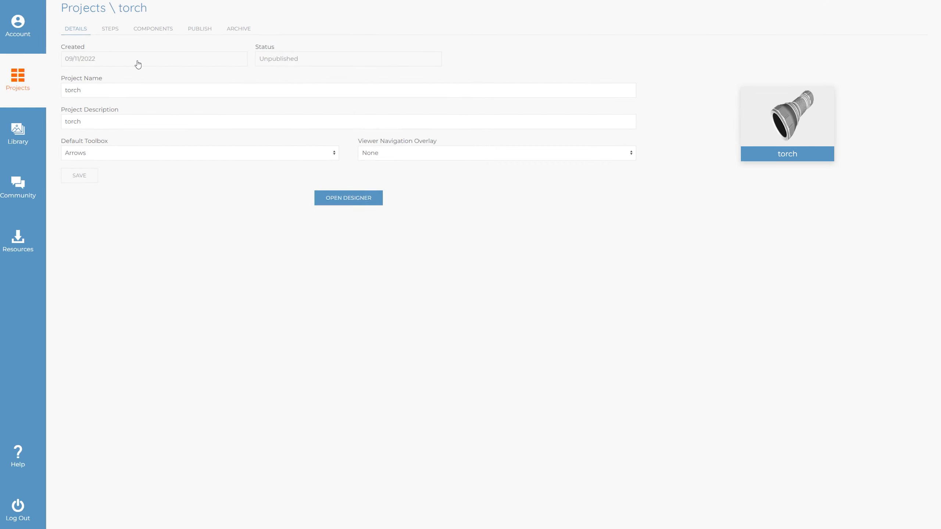
click(199, 28)
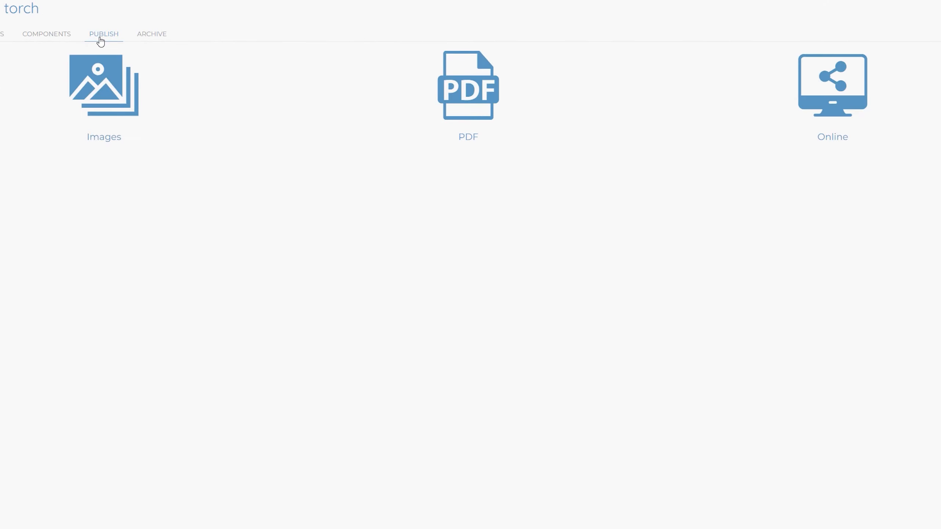
mouse_move(468, 87)
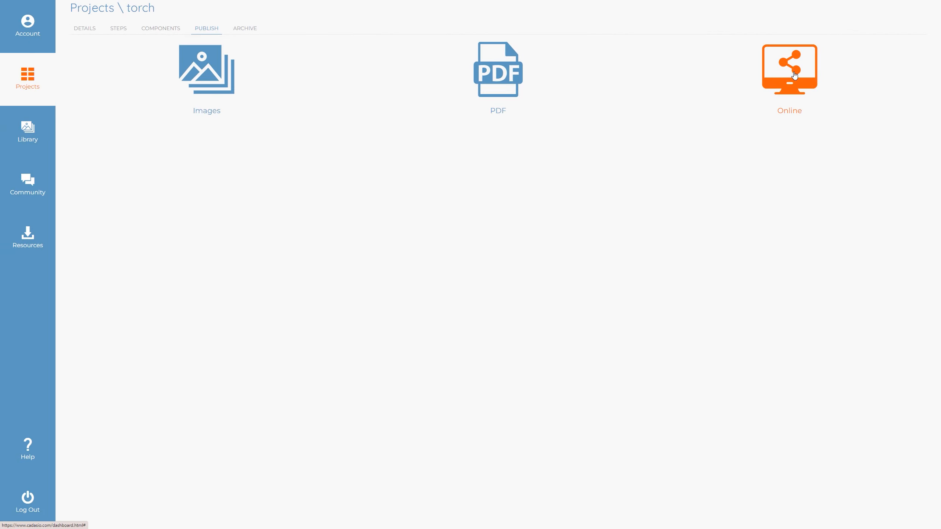
click(84, 28)
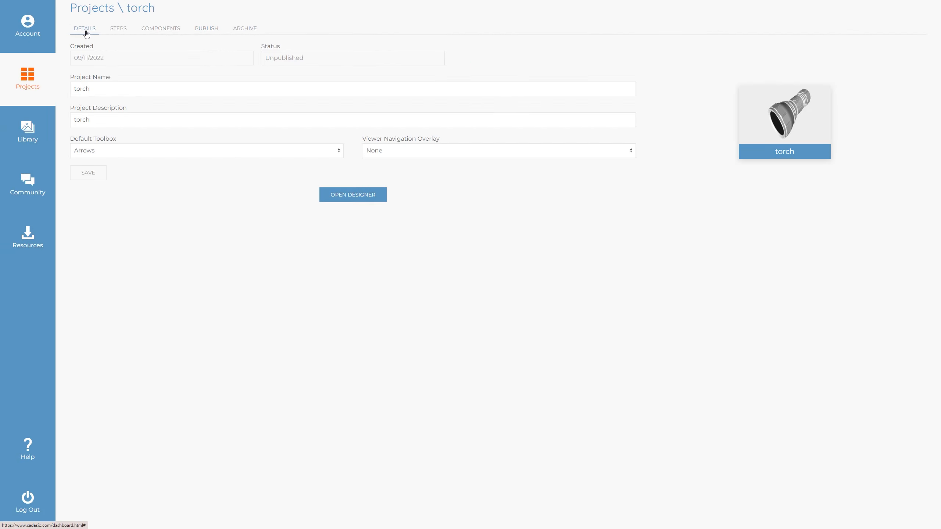
click(352, 194)
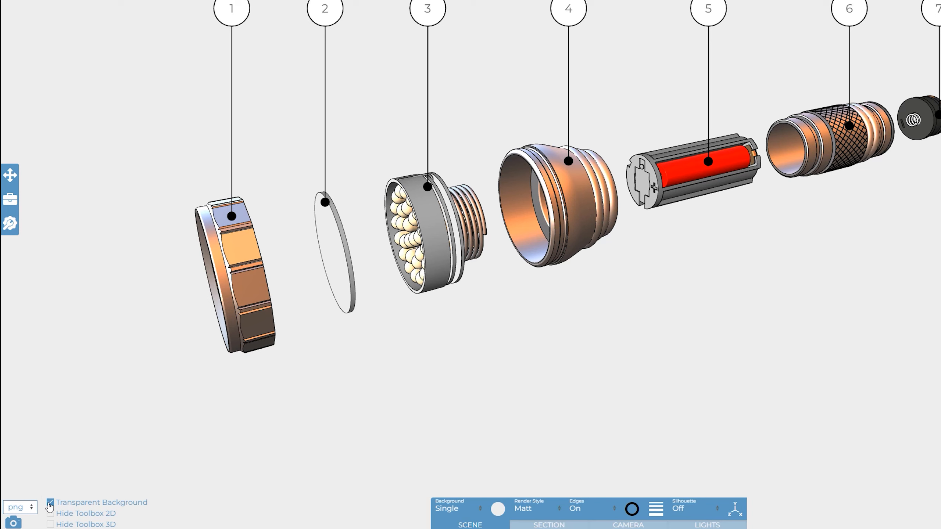
Enable the Transparent Background option for PNG snapshots.
click(49, 507)
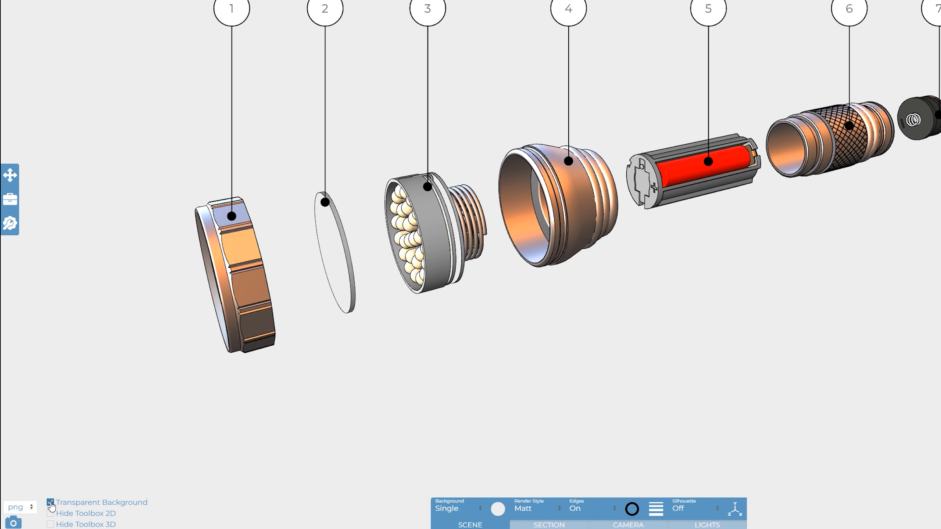
click(12, 522)
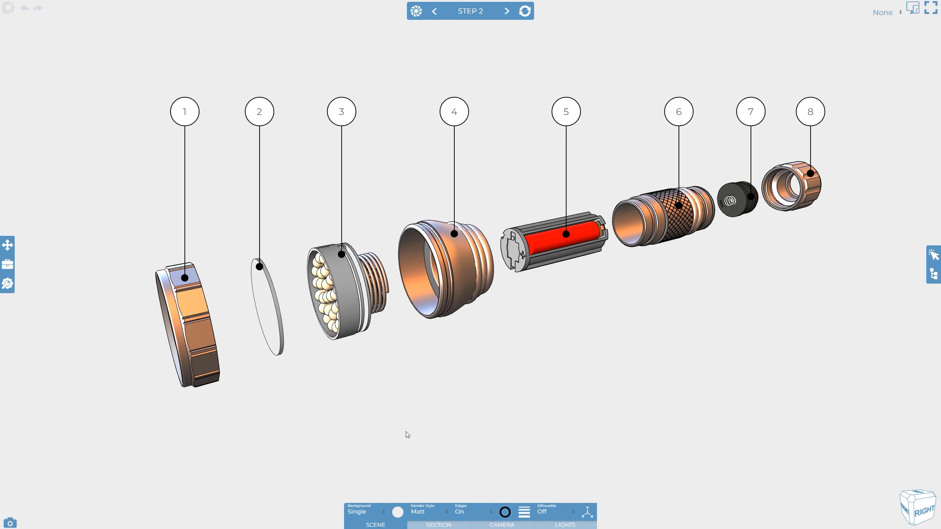
In Publish Images, try restricting the export to a Step 2 to Step 5 range.
click(7, 284)
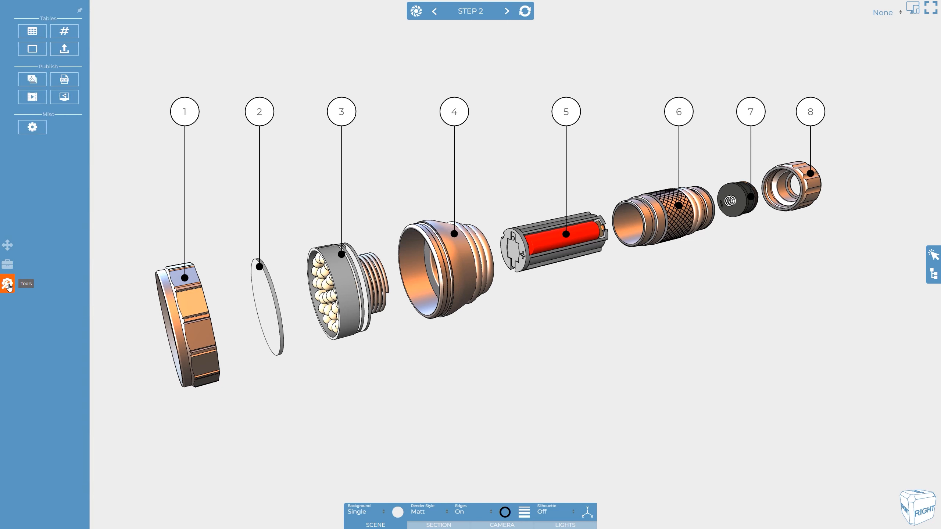
click(32, 78)
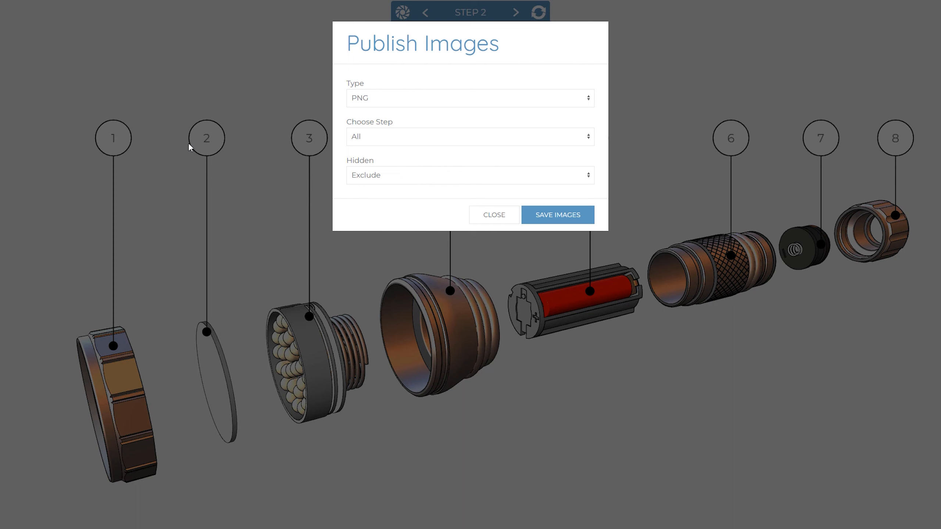
mouse_move(422, 140)
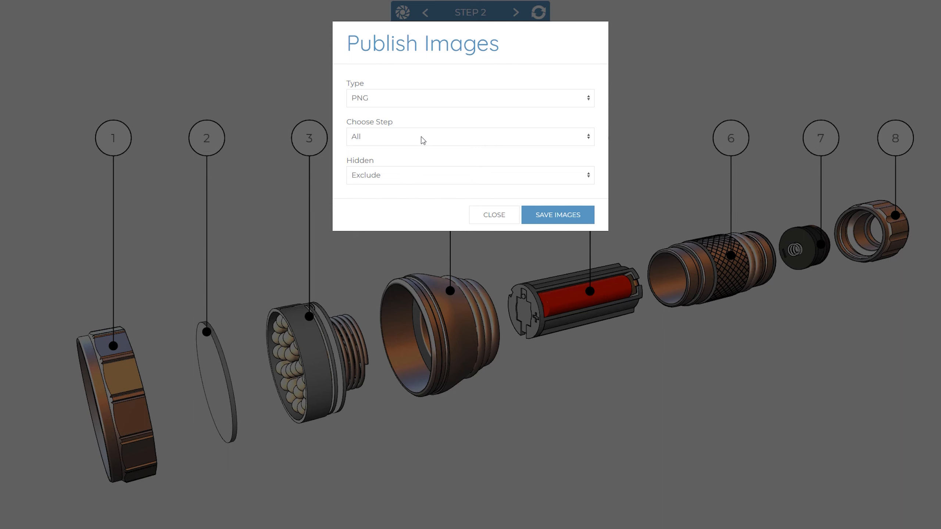
click(470, 136)
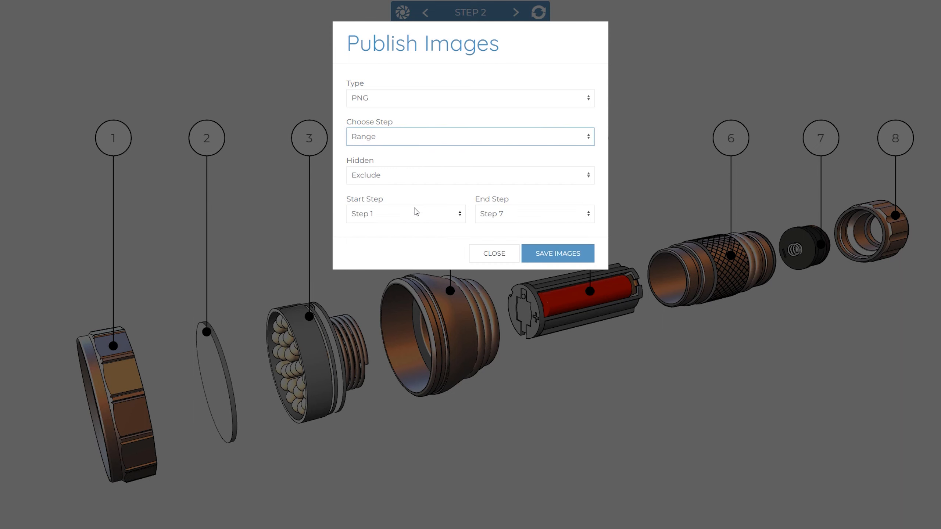
click(531, 214)
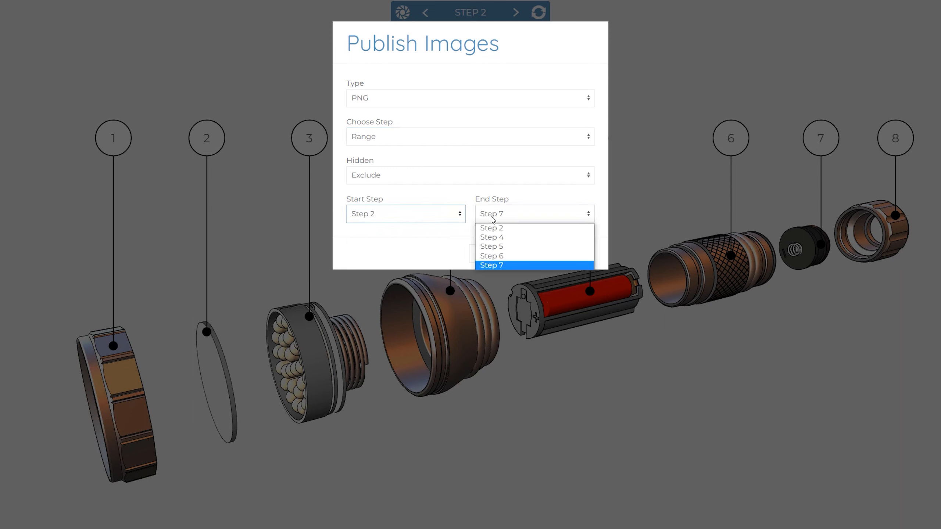
click(491, 246)
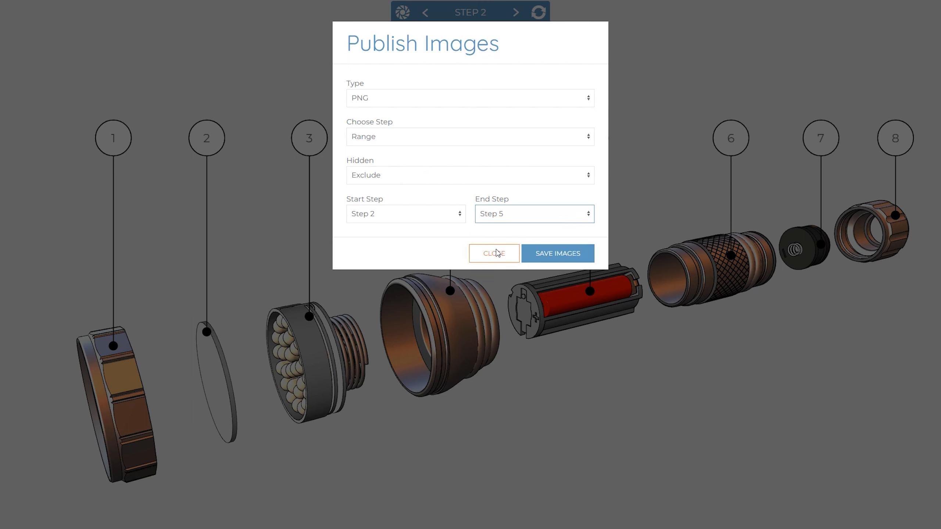
Set Choose Step back to All and save PNG images of every step as a zip.
click(469, 136)
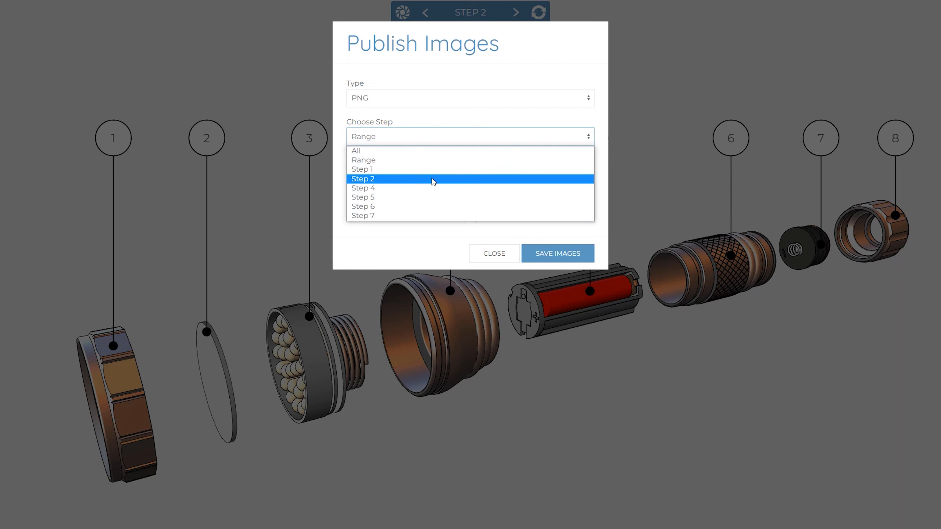
click(362, 188)
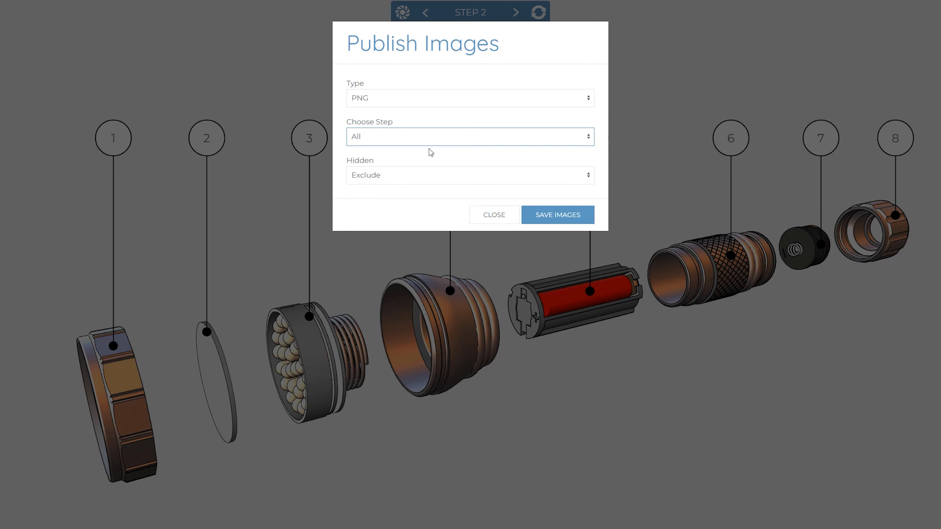
click(469, 175)
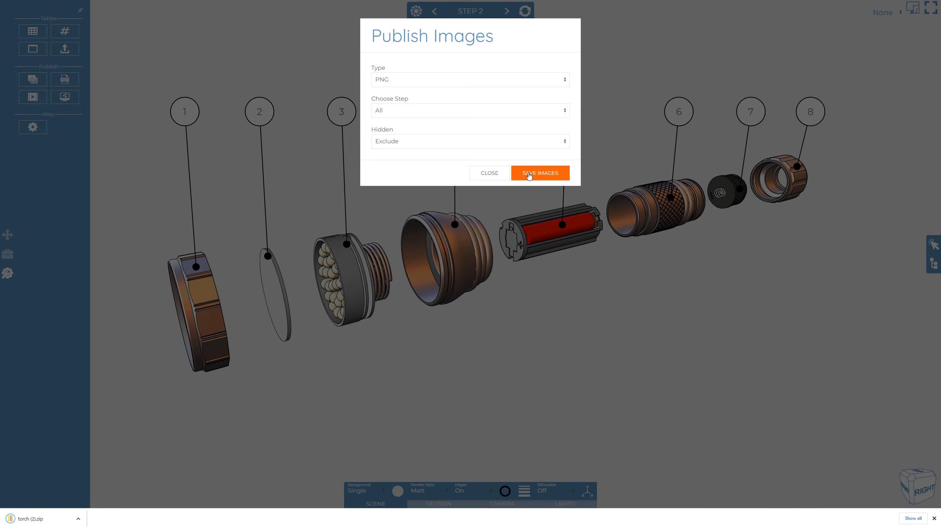
click(539, 172)
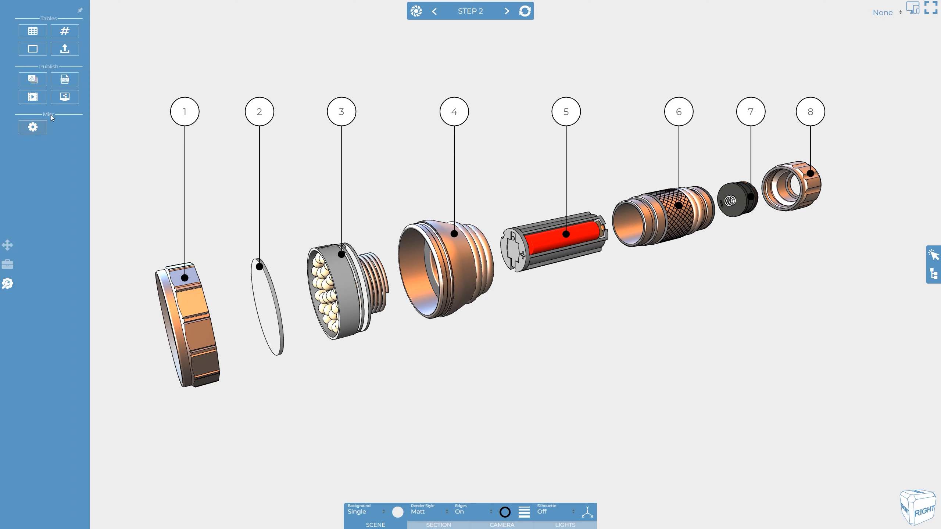
Bring up the Publish PDF settings and the list of PDF styles.
click(64, 79)
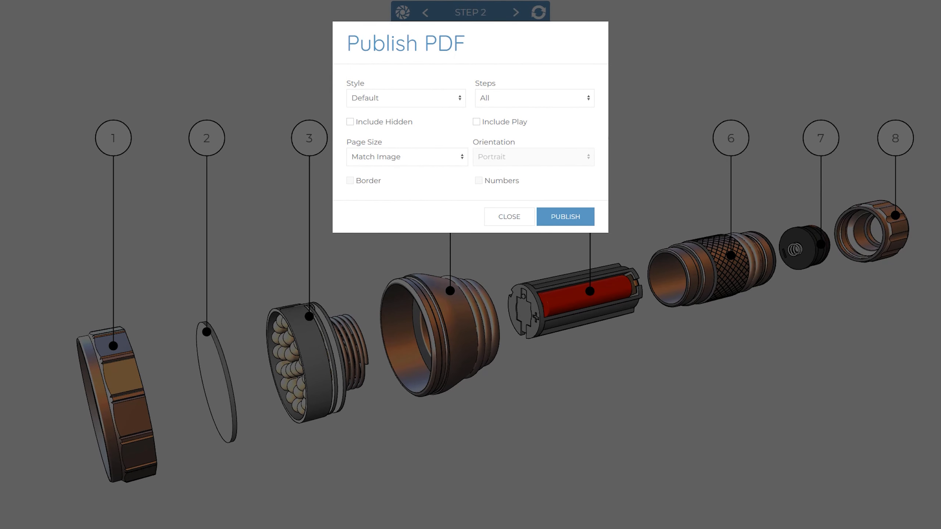
mouse_move(406, 106)
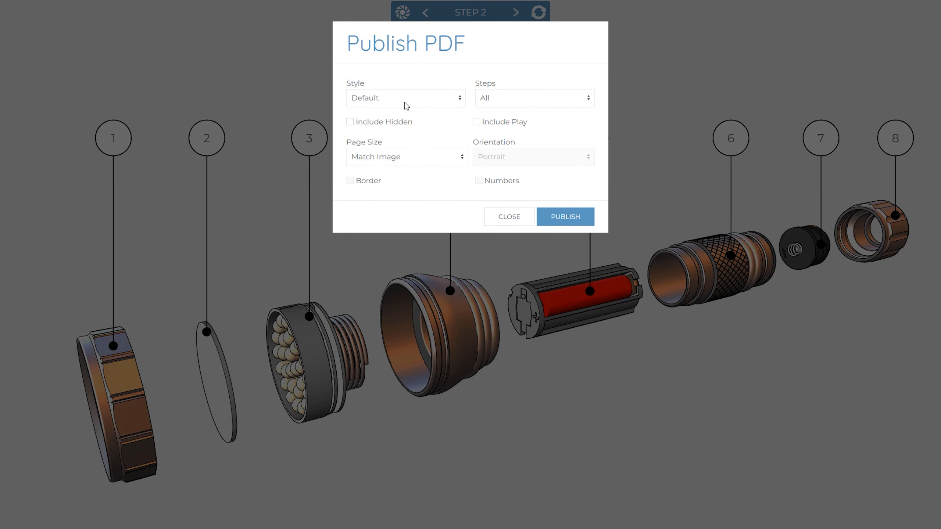
click(405, 98)
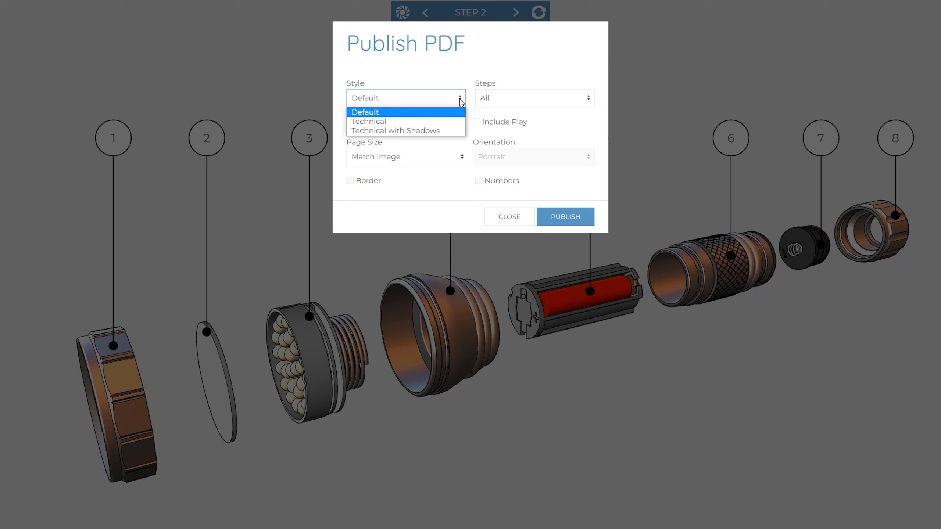
mouse_move(459, 114)
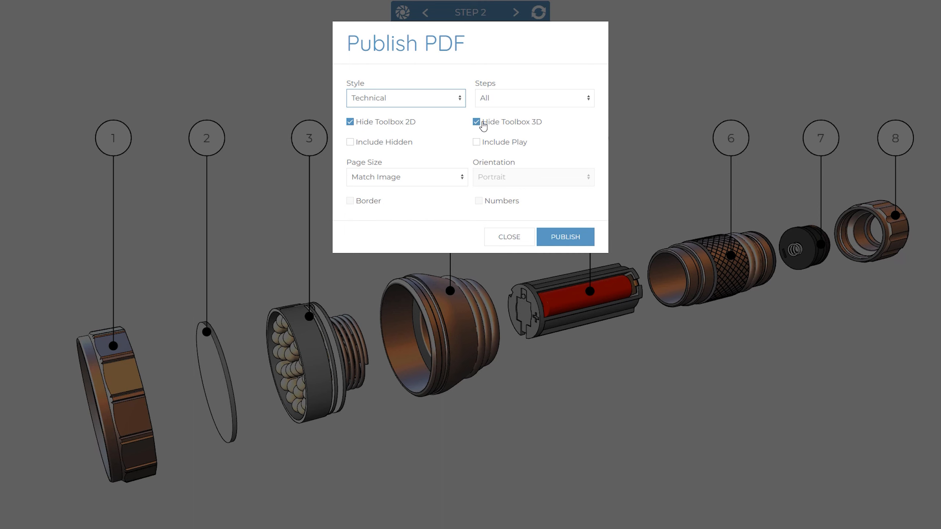
Publish the PDF with all steps on A4 portrait pages with a border around each step.
click(533, 98)
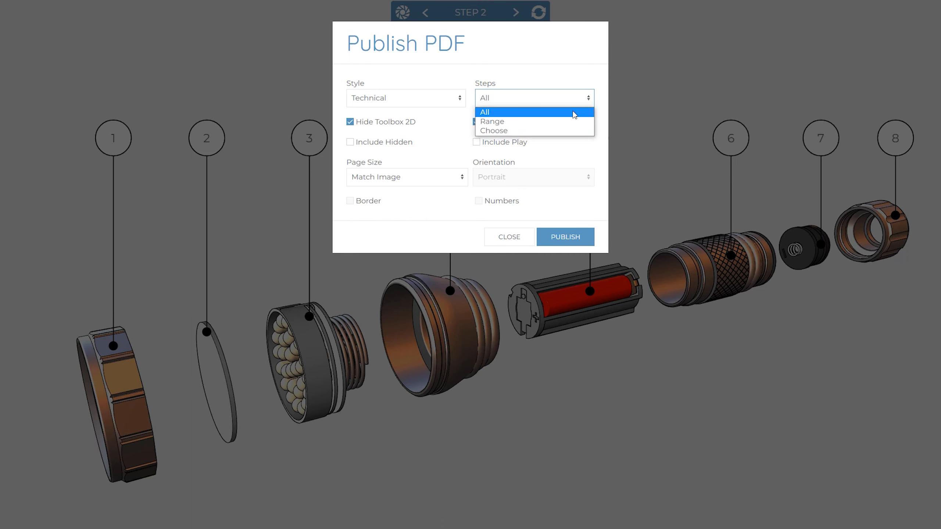
click(485, 111)
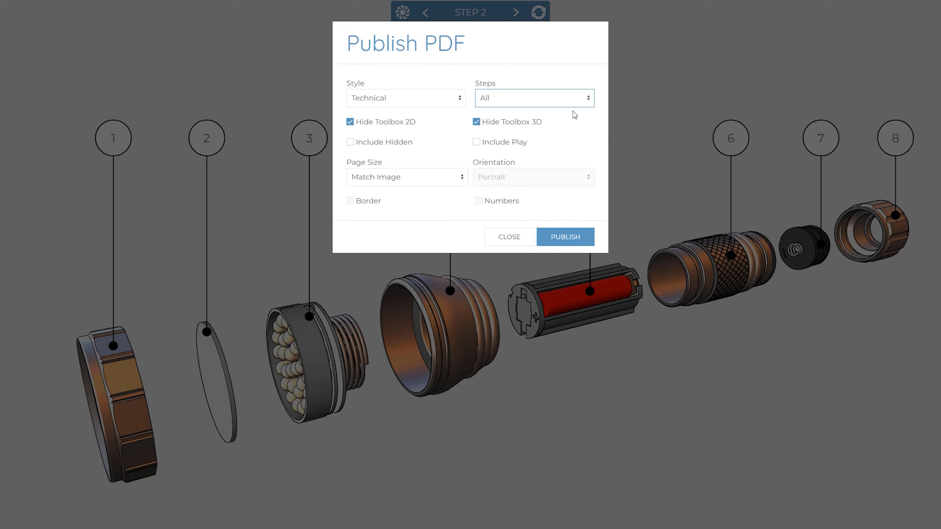
mouse_move(352, 144)
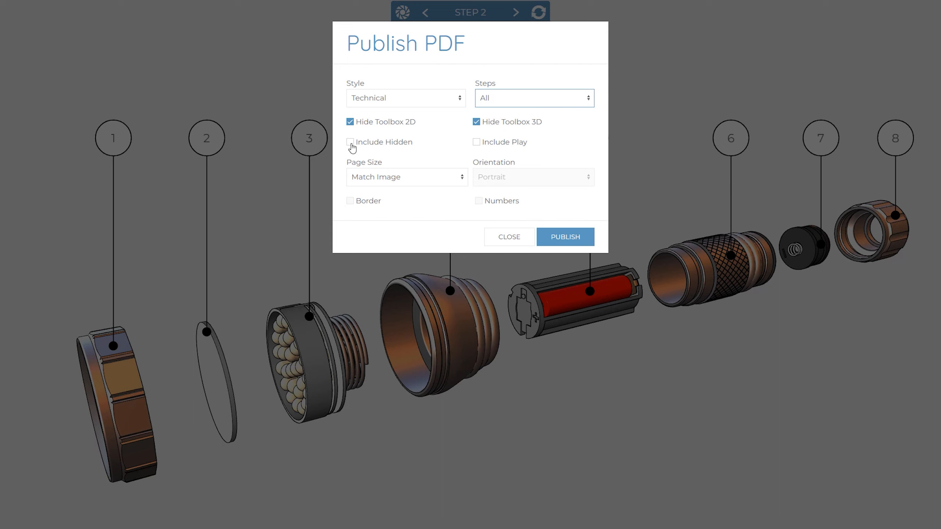
mouse_move(477, 147)
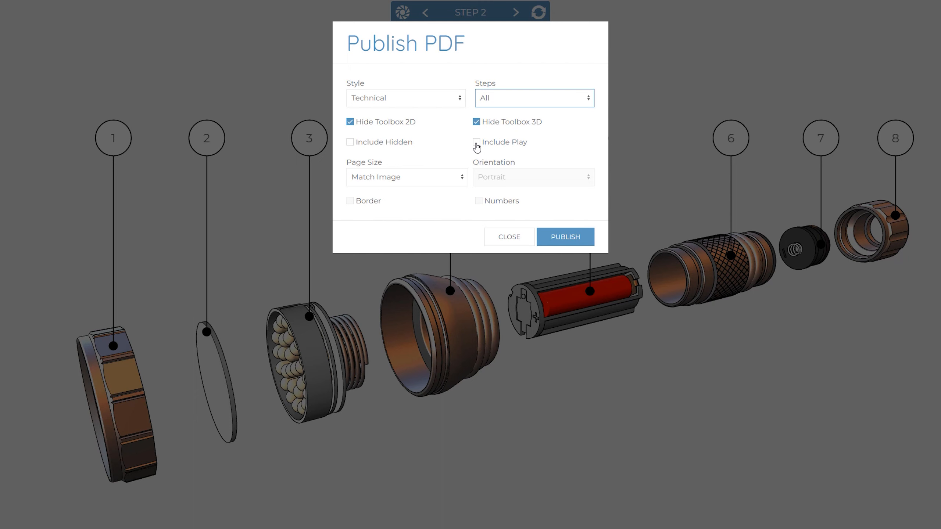
click(406, 177)
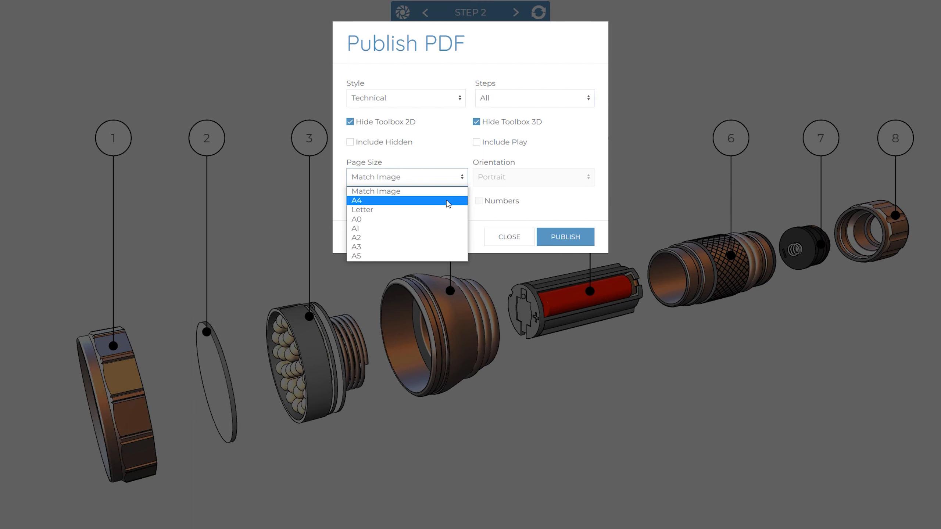
click(356, 200)
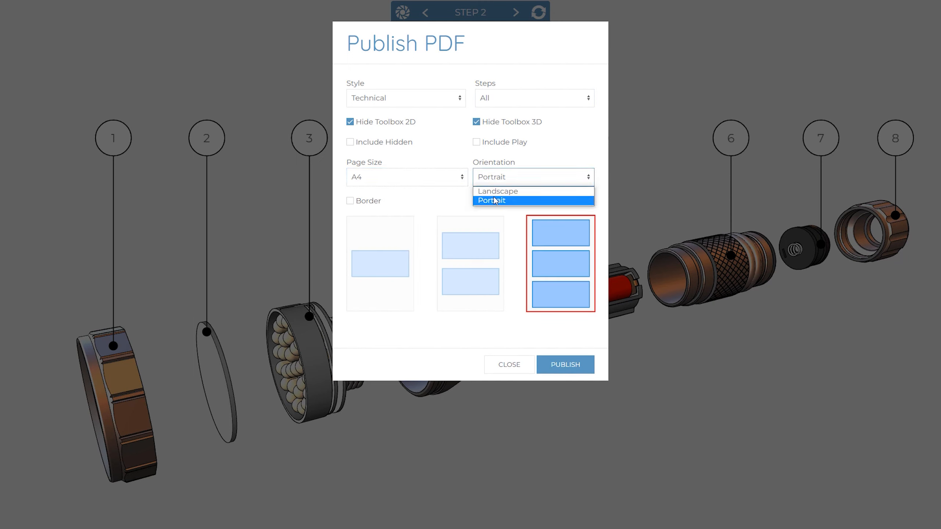
click(492, 201)
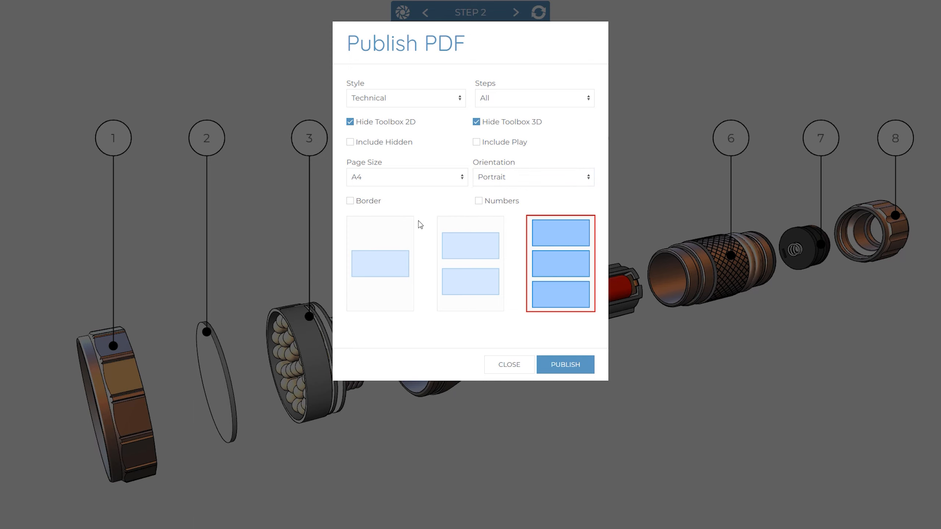
click(477, 200)
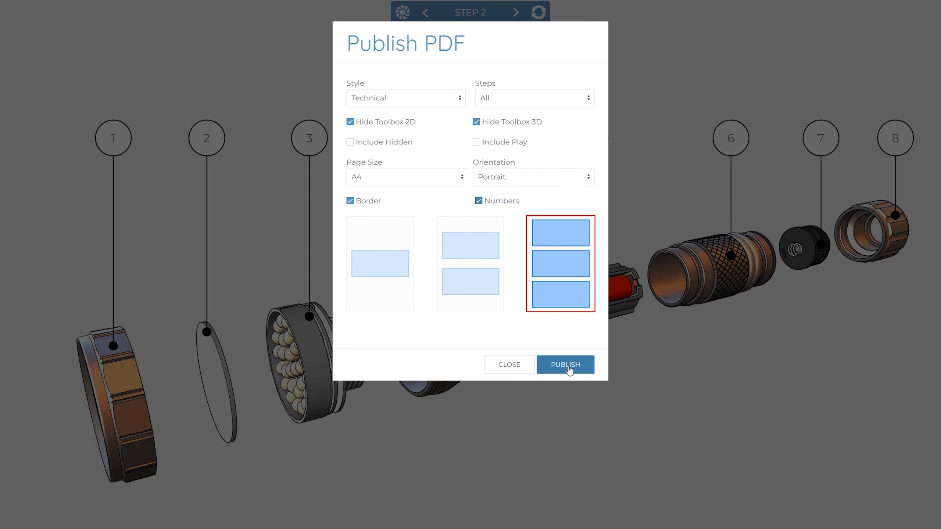
click(564, 365)
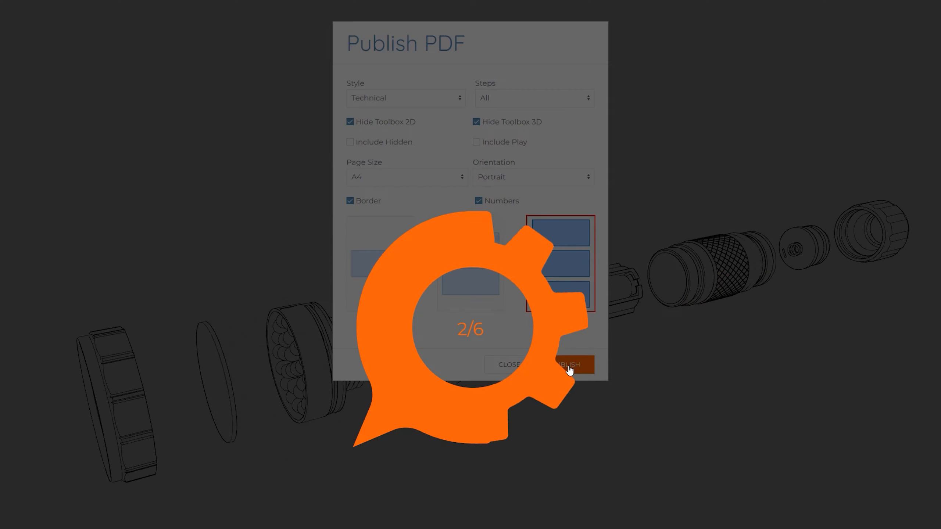
View the downloaded torch PDF in Chrome, scrolling through its bordered, numbered step pages.
click(566, 365)
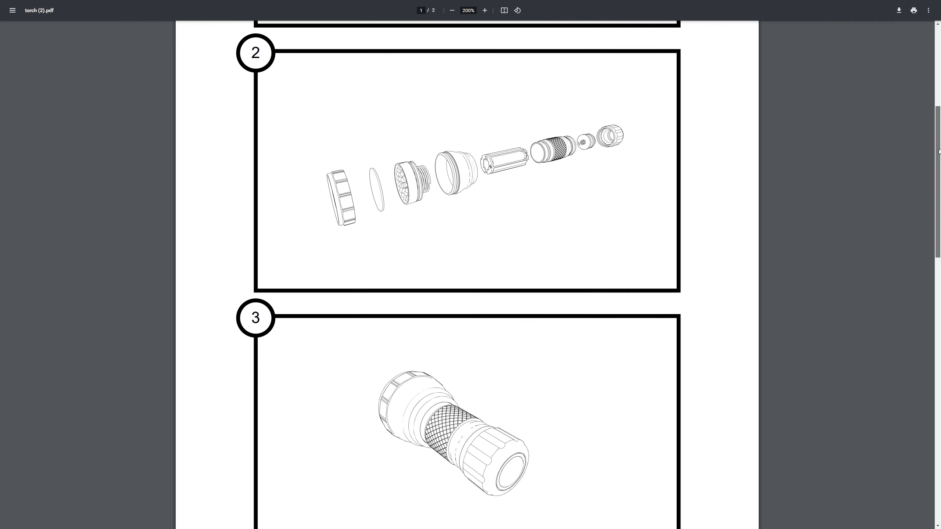
scroll(down, 3)
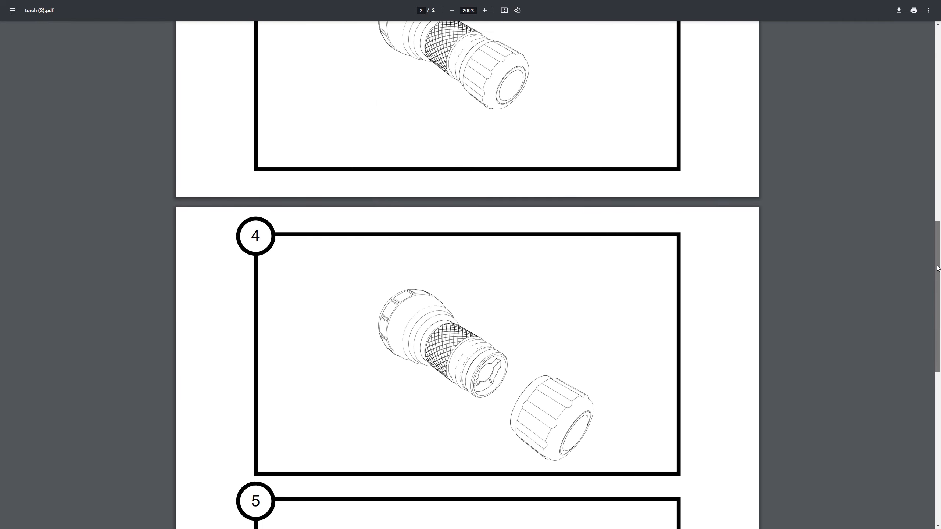
scroll(down, 3)
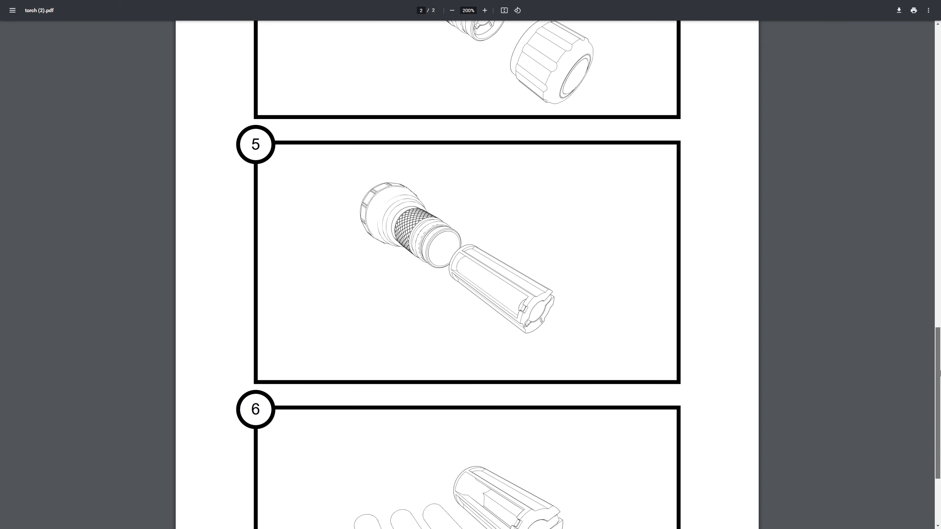
scroll(down, 3)
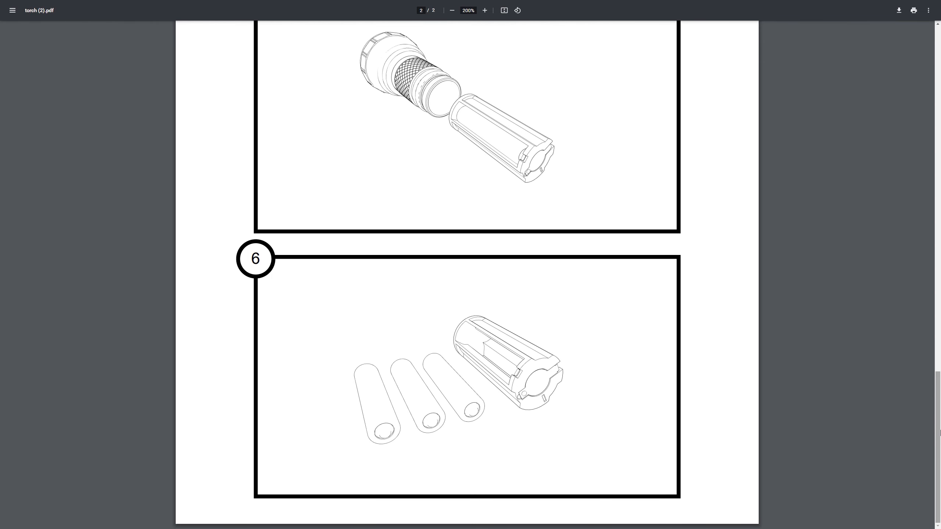